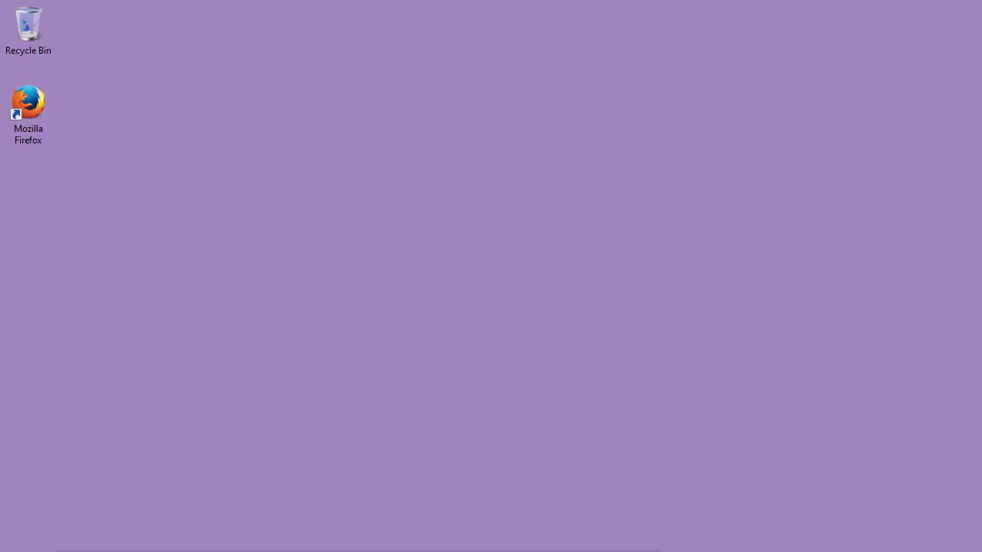
mouse_move(117, 382)
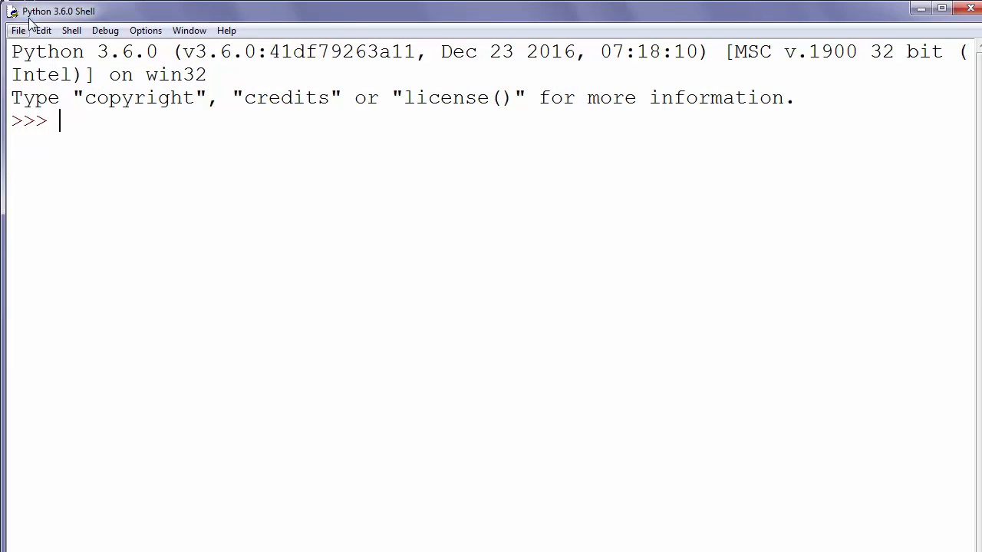
Start a new blank script window from the Shell's File menu
left_click(57, 197)
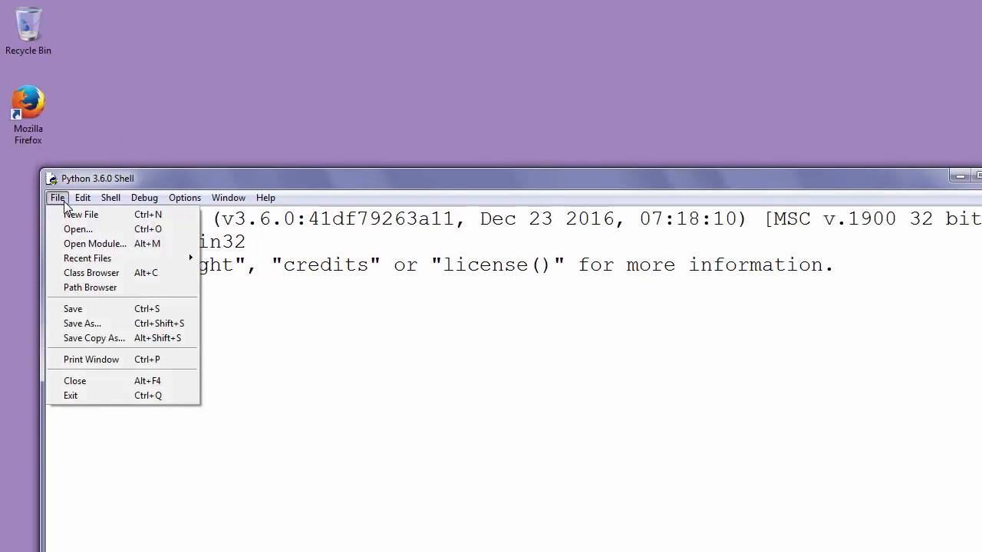
left_click(82, 215)
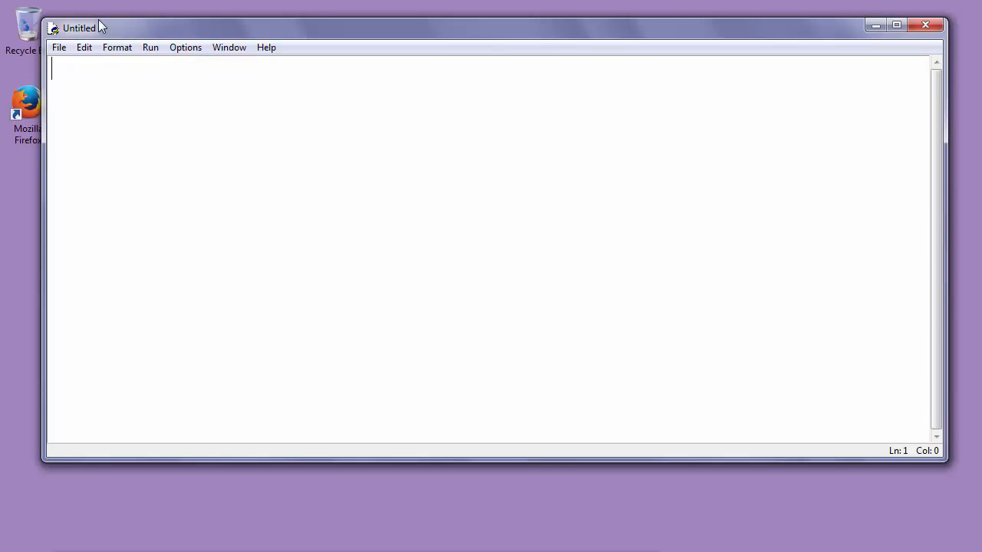
mouse_move(107, 97)
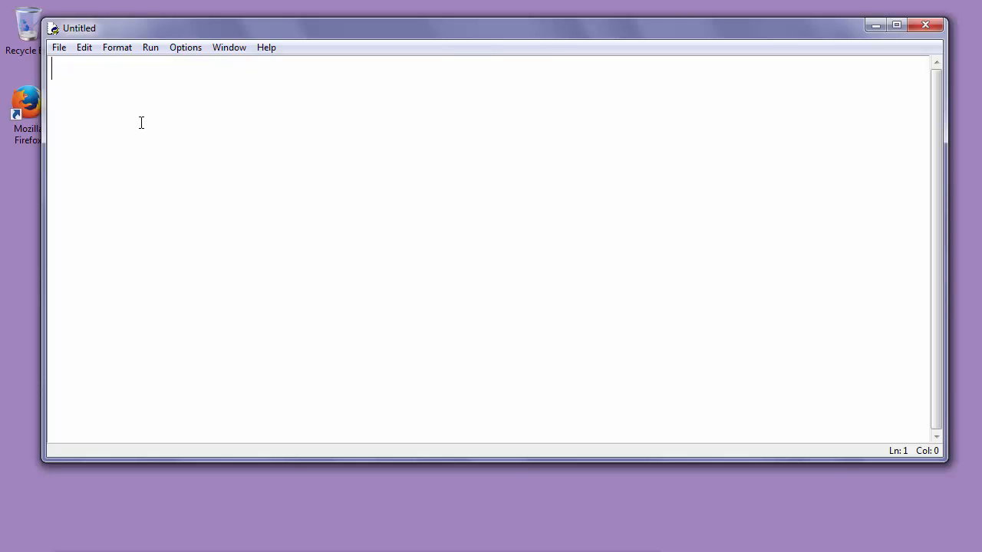
Write the first line 'import pygame' and move to a new line
type("import")
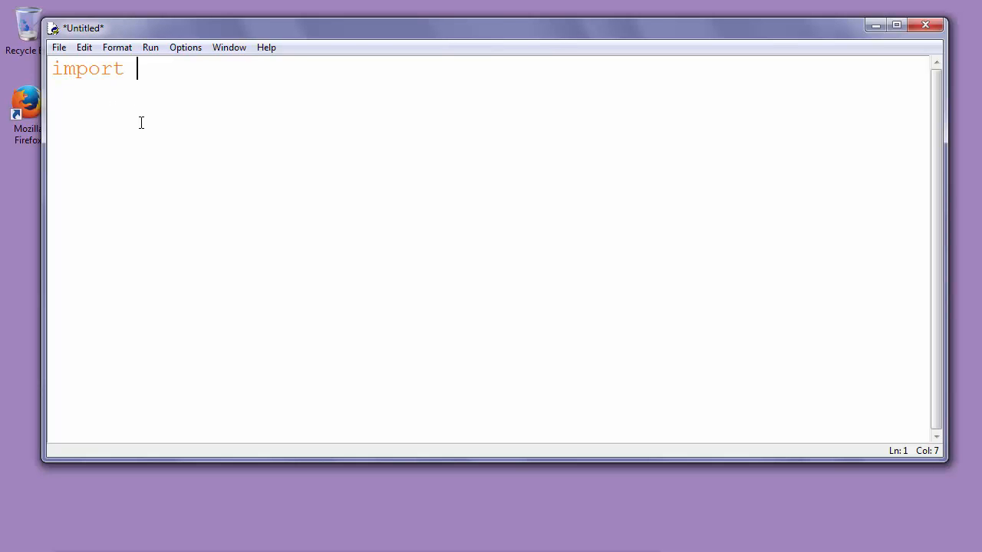
type("pyg")
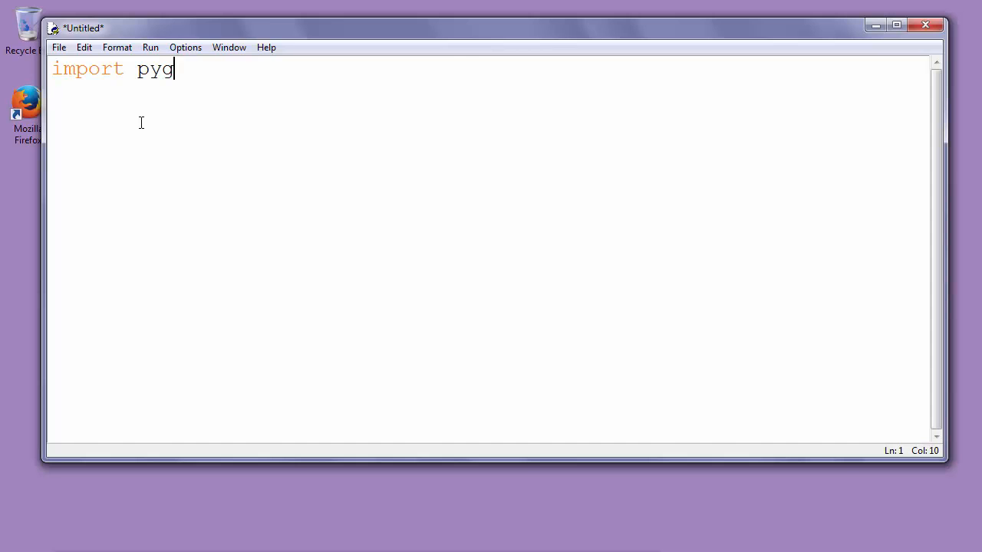
type("am")
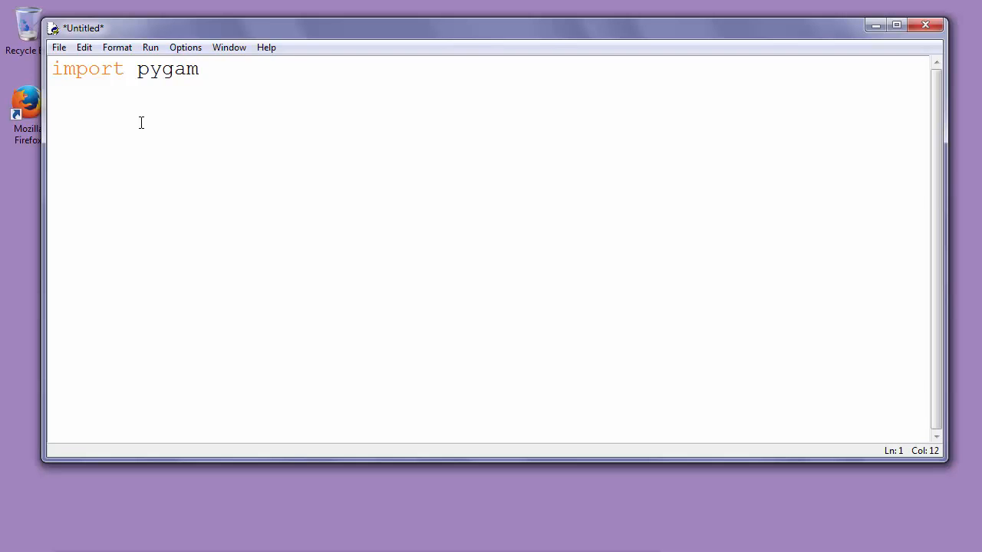
type("e")
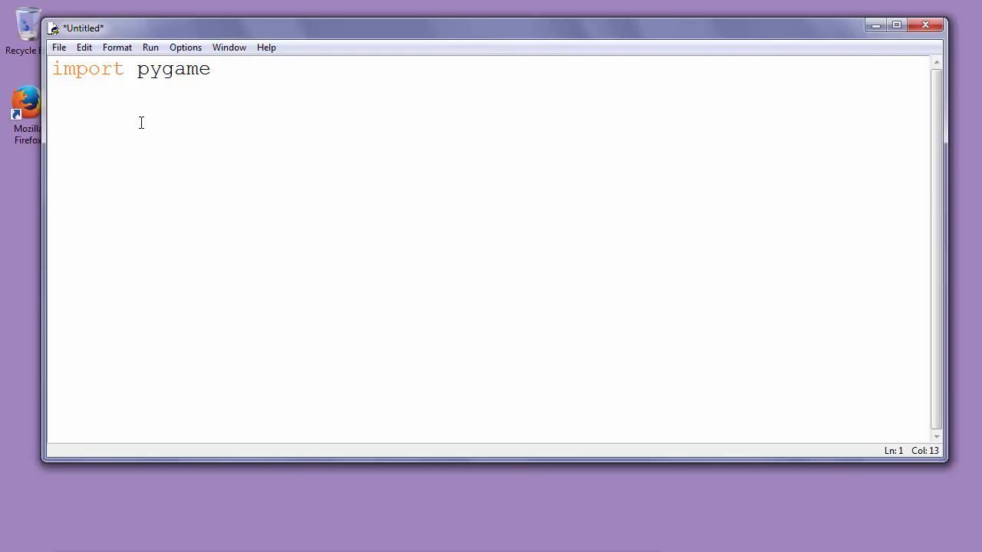
key("Enter")
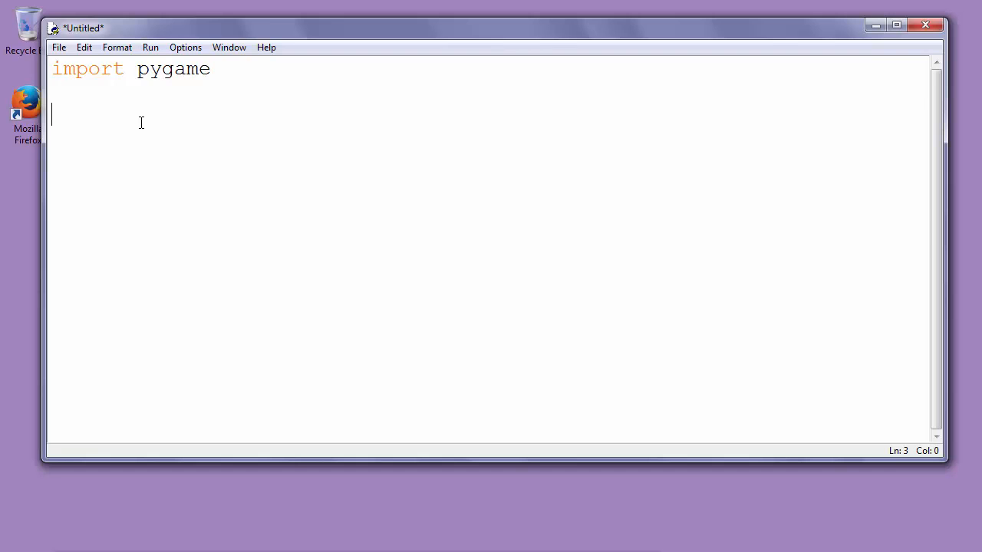
Add the 'pygame.init()' call and place the cursor on the line below it
type("p")
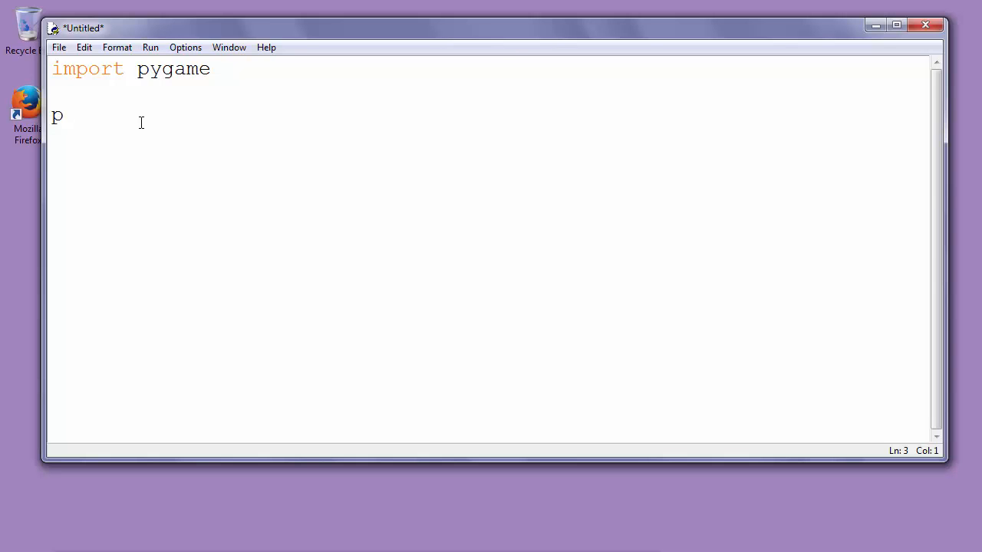
type("ygame")
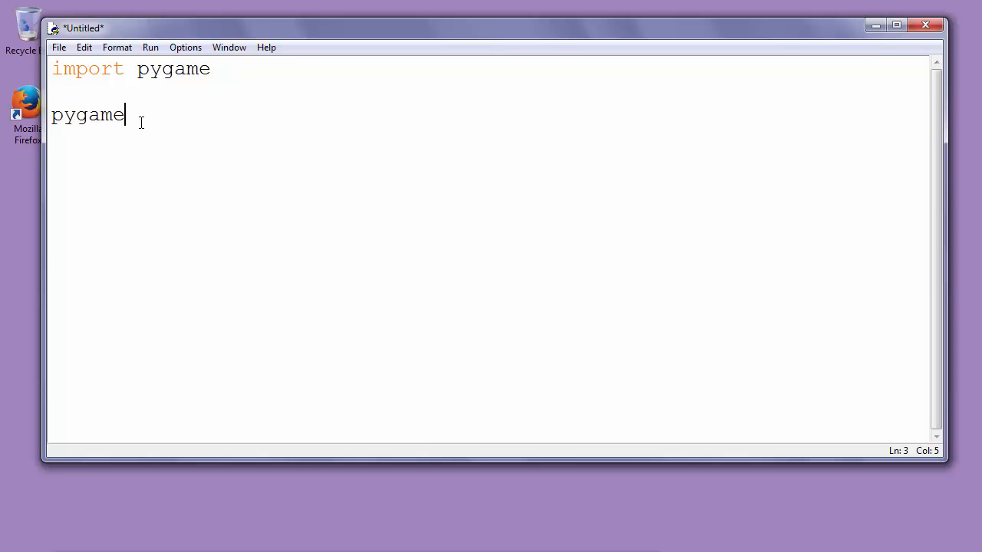
type(".")
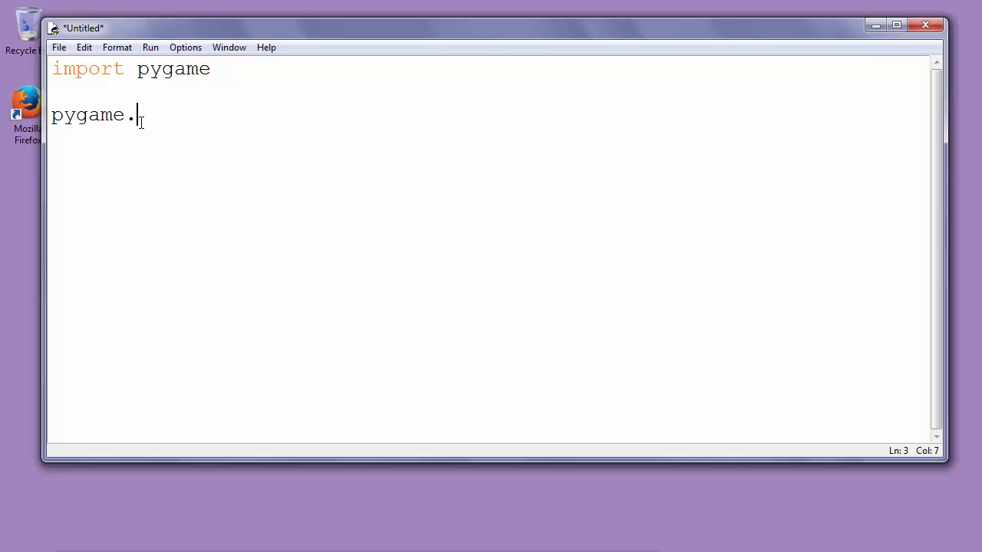
type("init()")
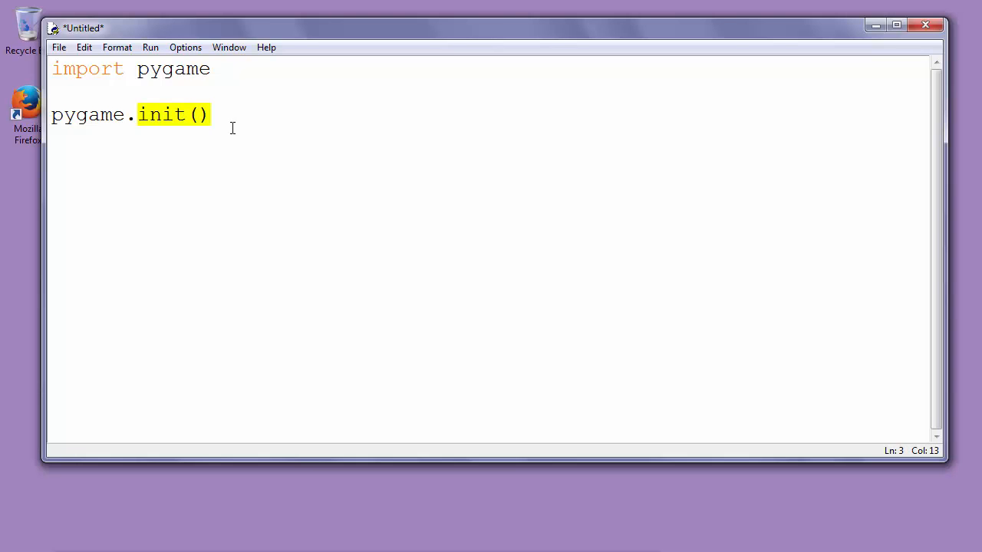
mouse_move(233, 117)
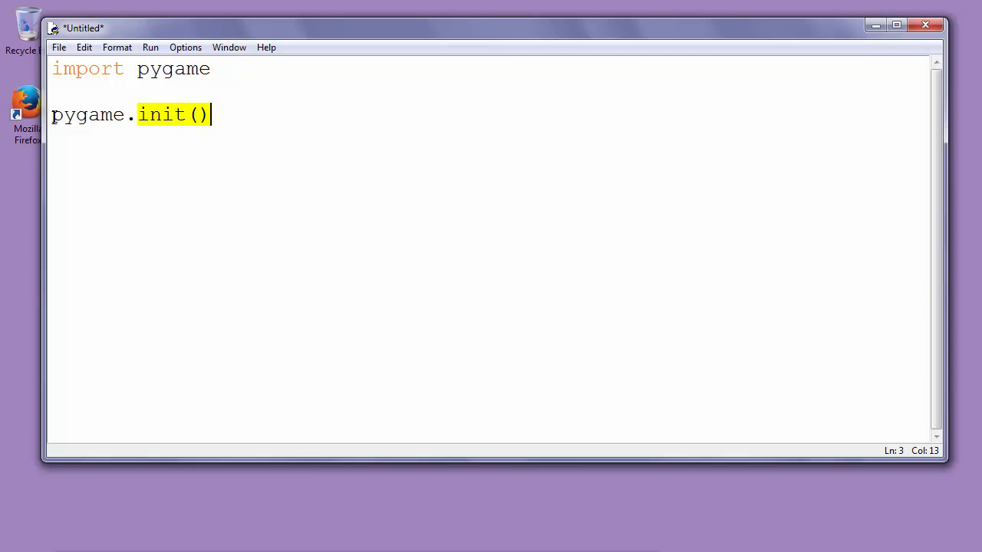
left_click(218, 116)
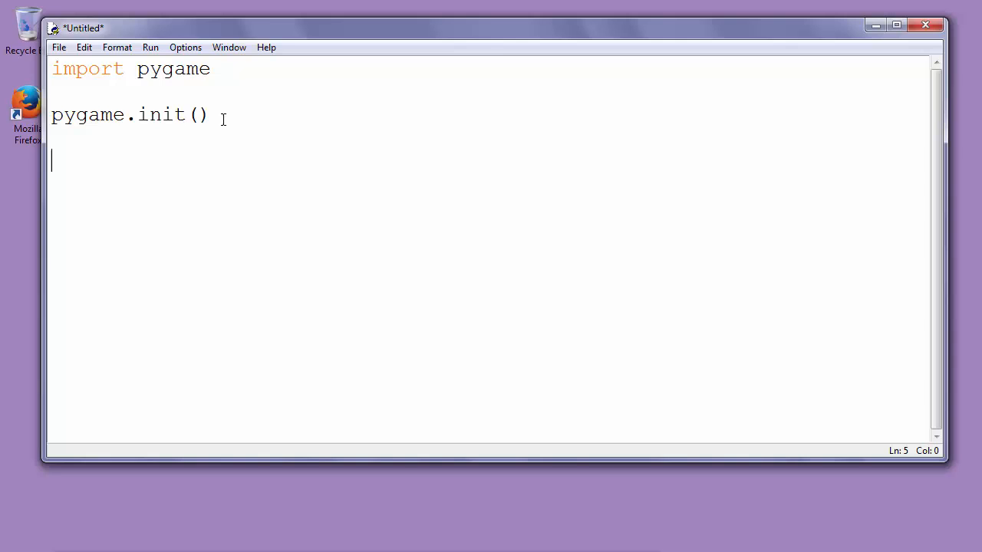
mouse_move(194, 94)
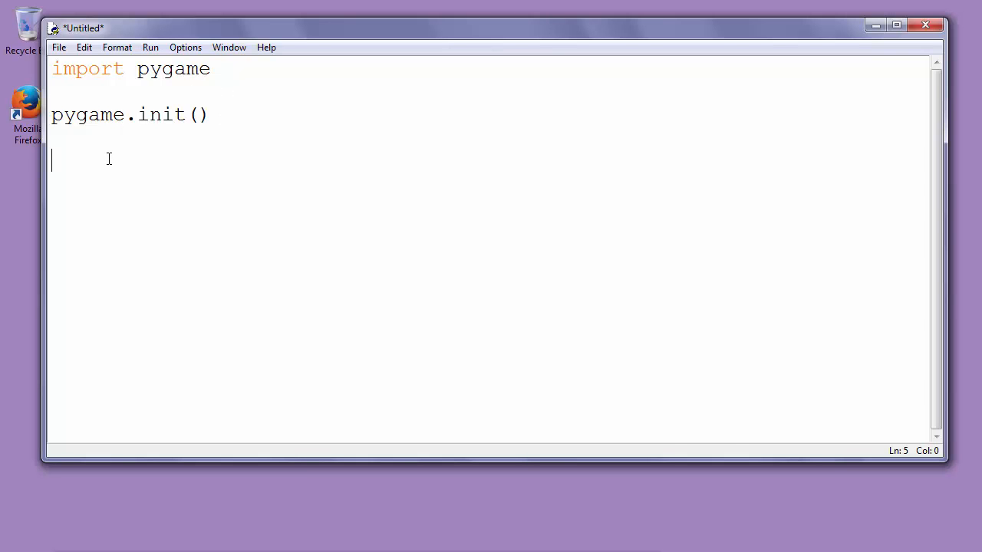
Write the line 'pygame.display.set_mode()' with empty parentheses
type("pygame.")
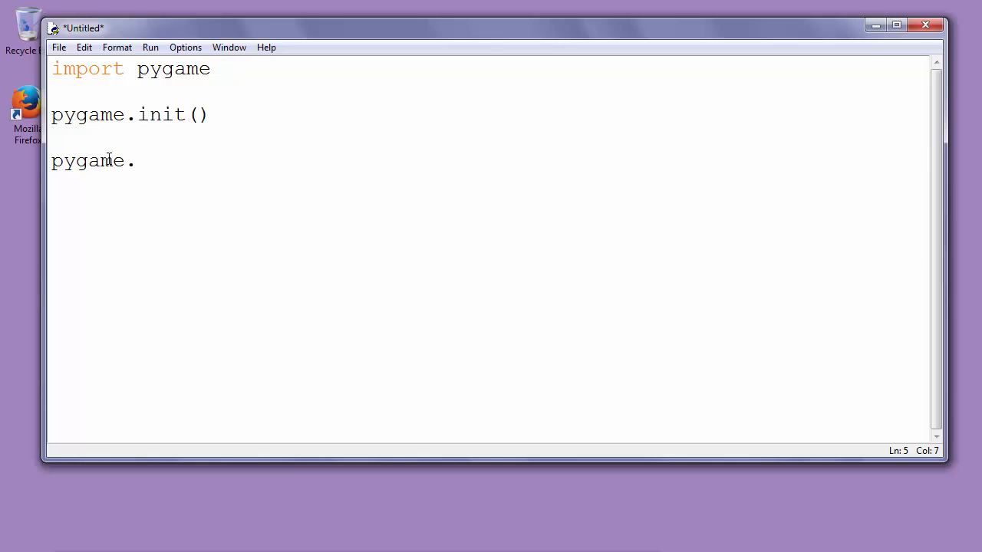
type("display")
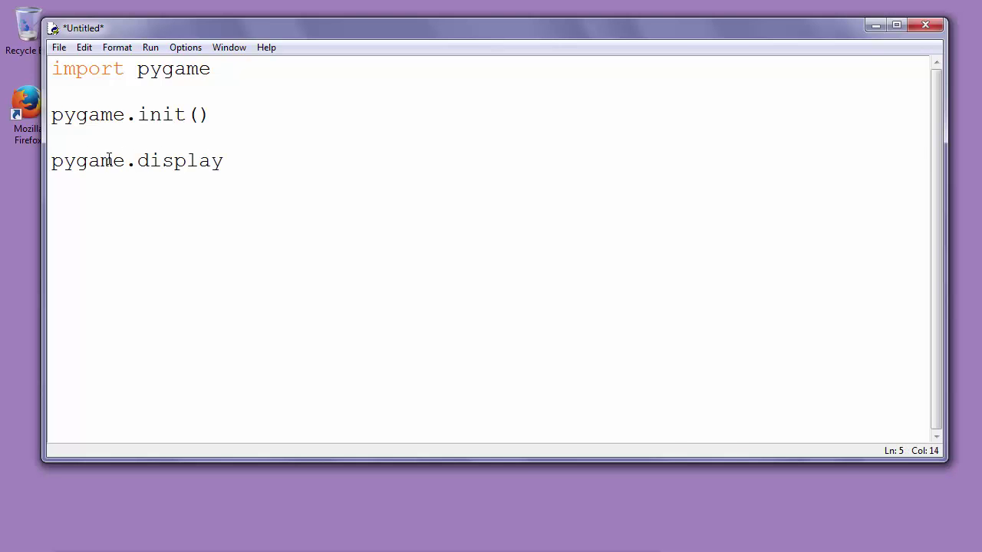
type(".set_mo")
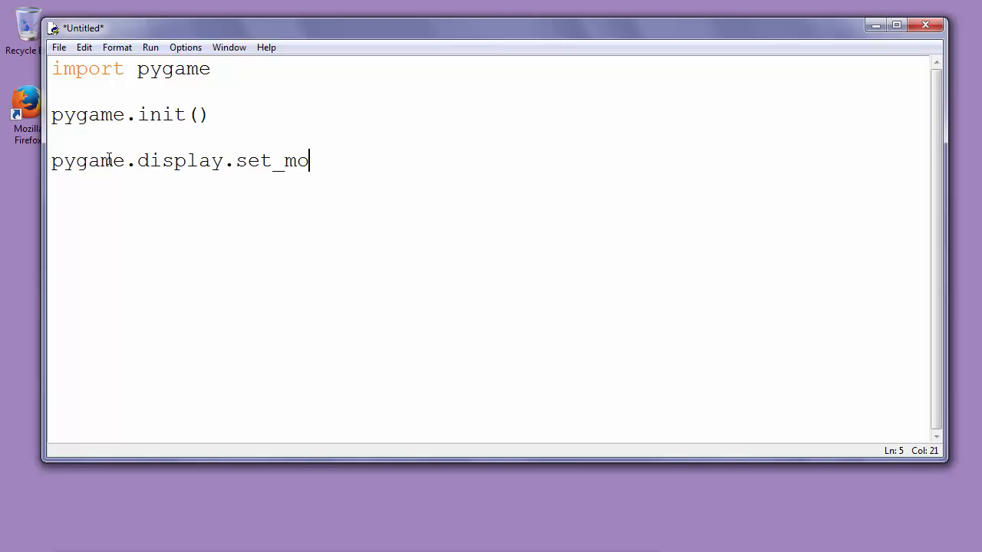
type("de()")
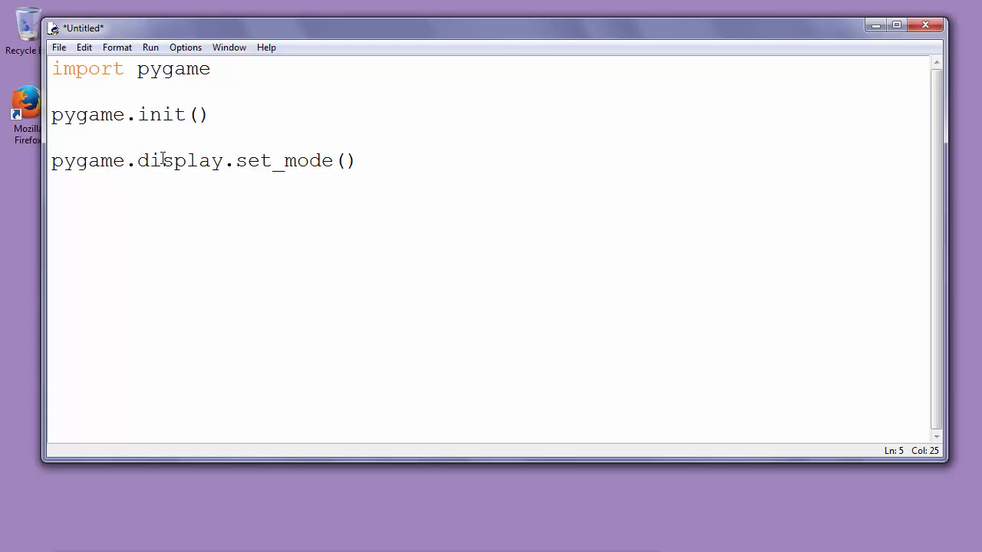
Fill set_mode with the window size tuple (640,480)
double_click(284, 162)
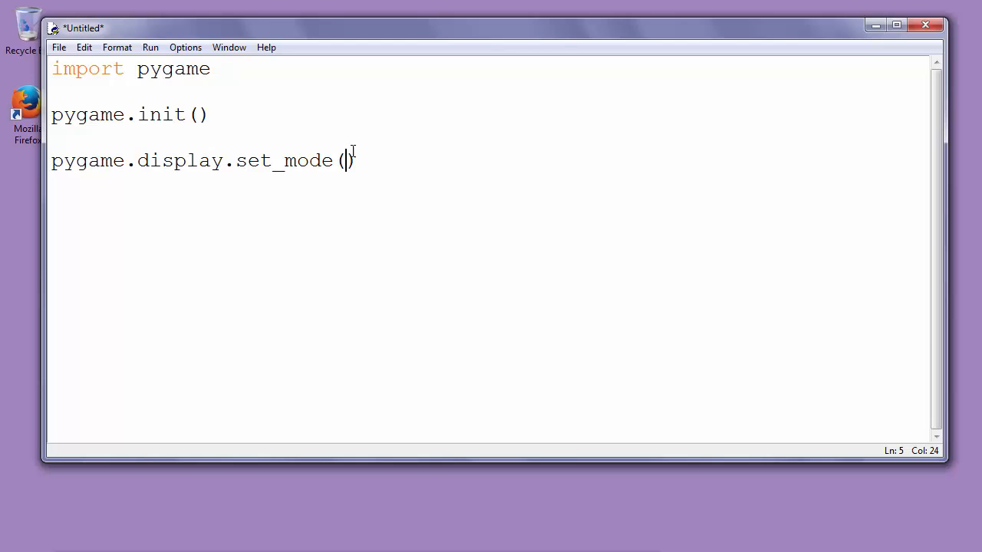
type("(")
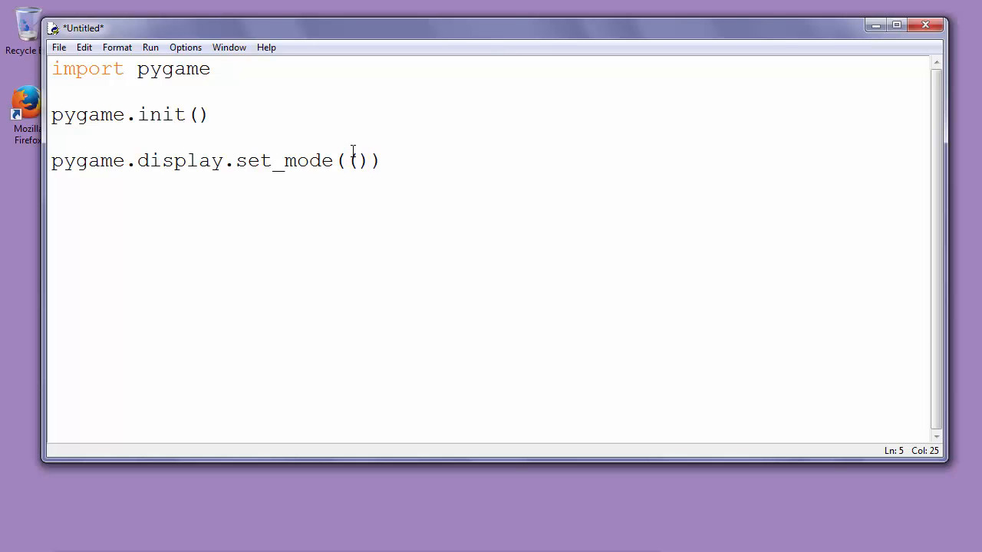
type("640")
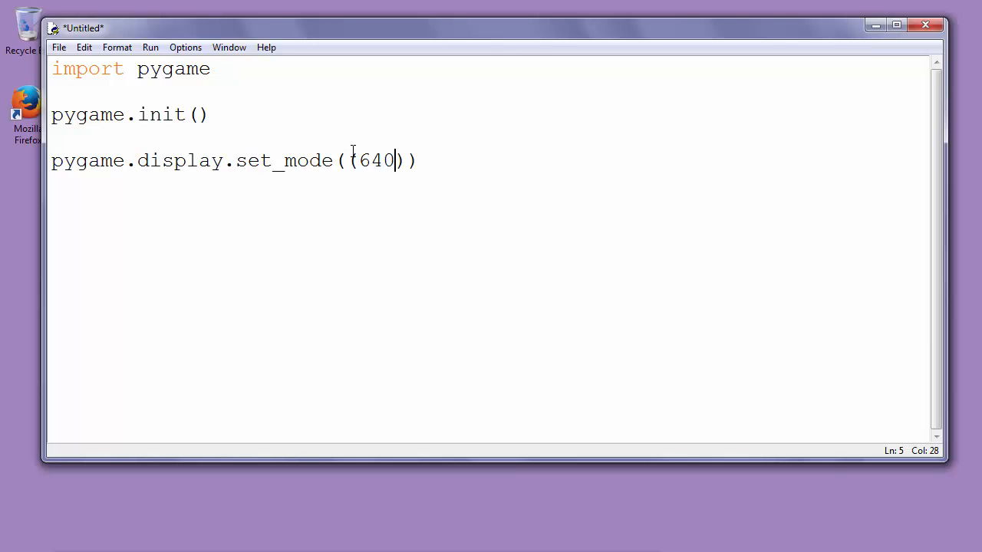
type(",")
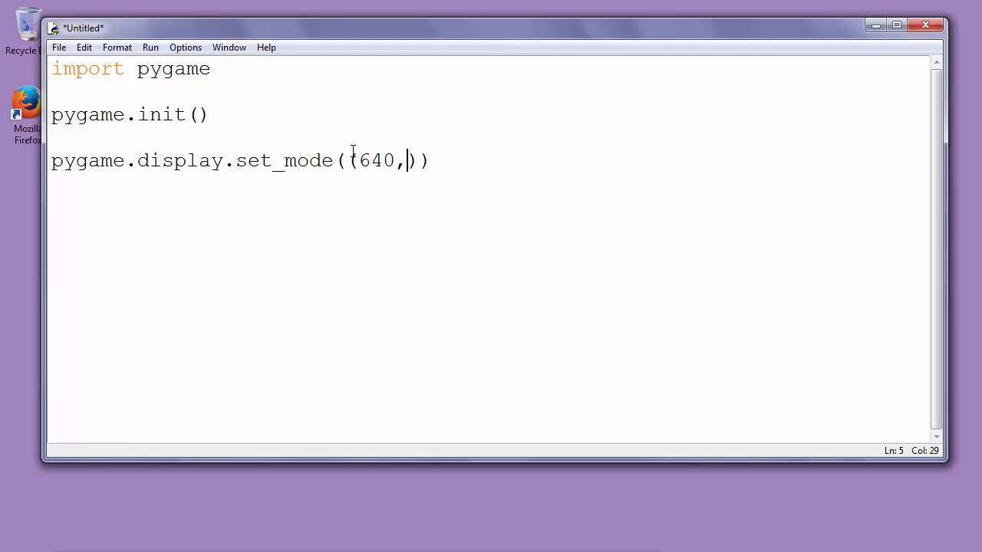
type("4")
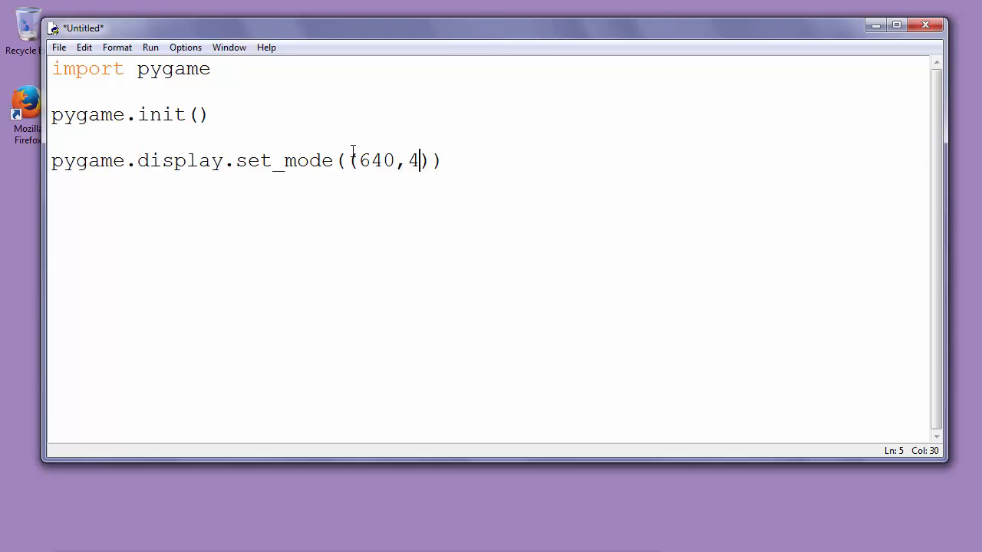
type("80")
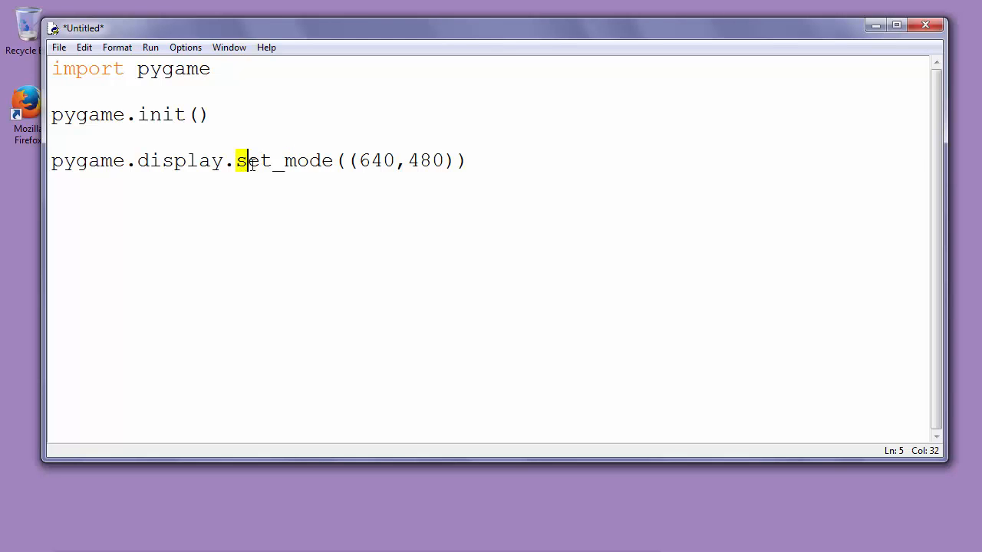
double_click(279, 162)
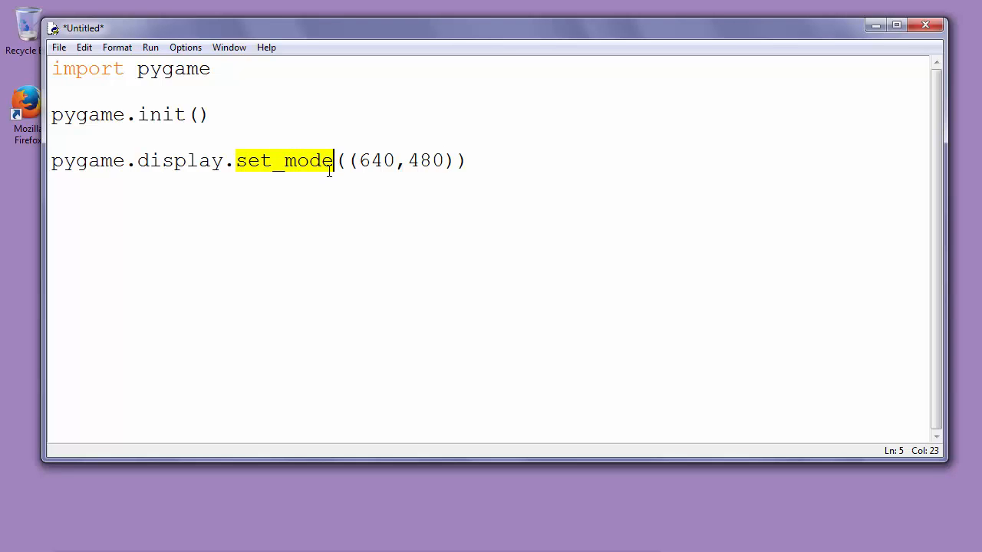
mouse_move(267, 172)
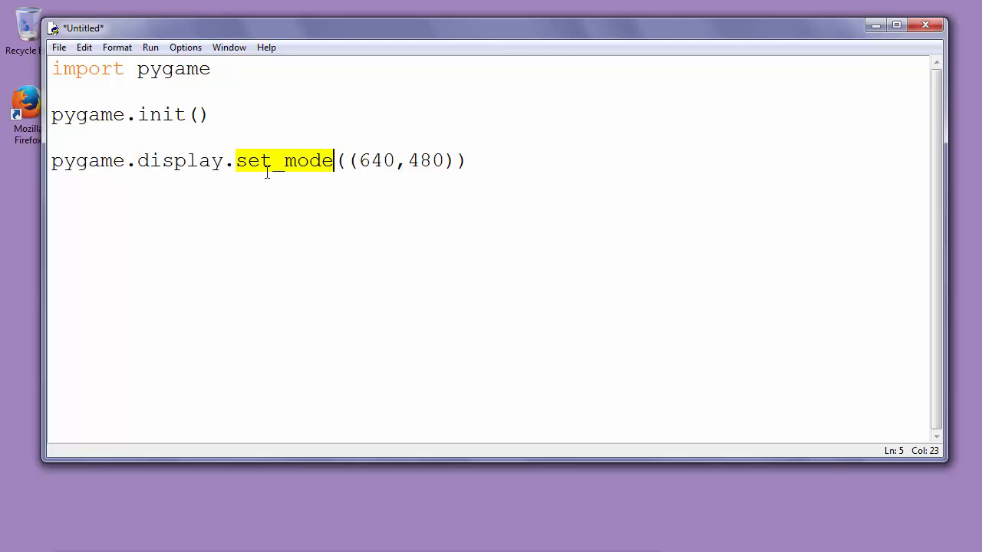
mouse_move(58, 46)
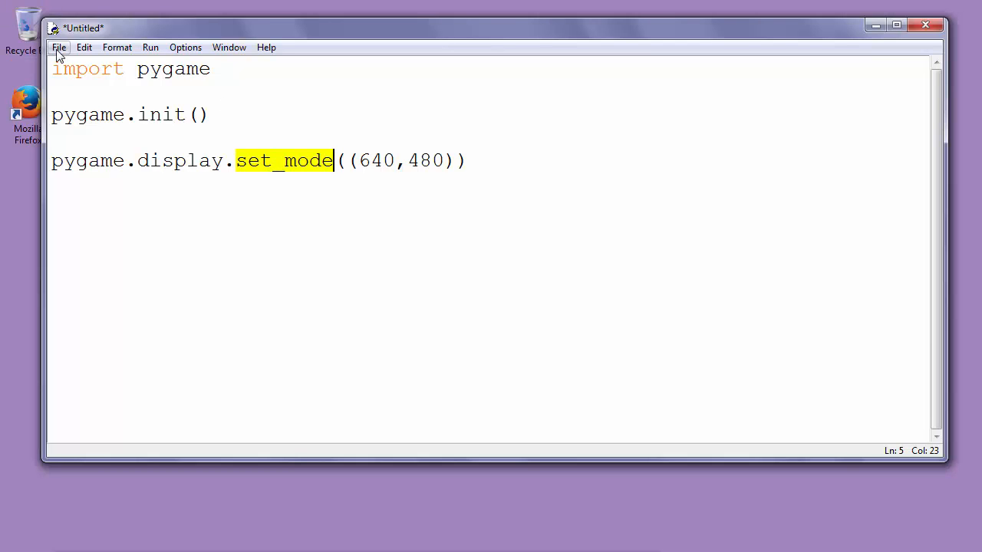
Save the script under the new name firstpygame.py via Save As
left_click(59, 46)
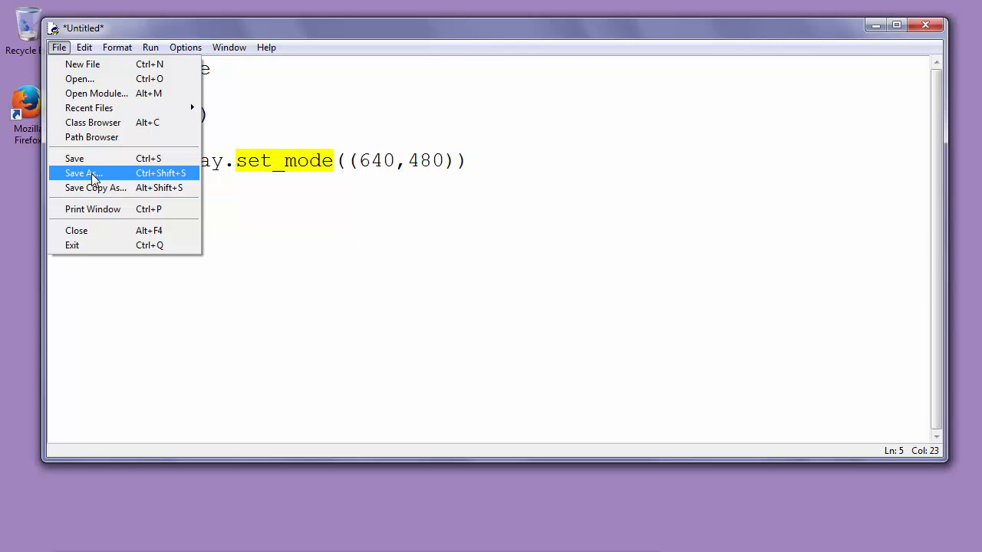
left_click(83, 172)
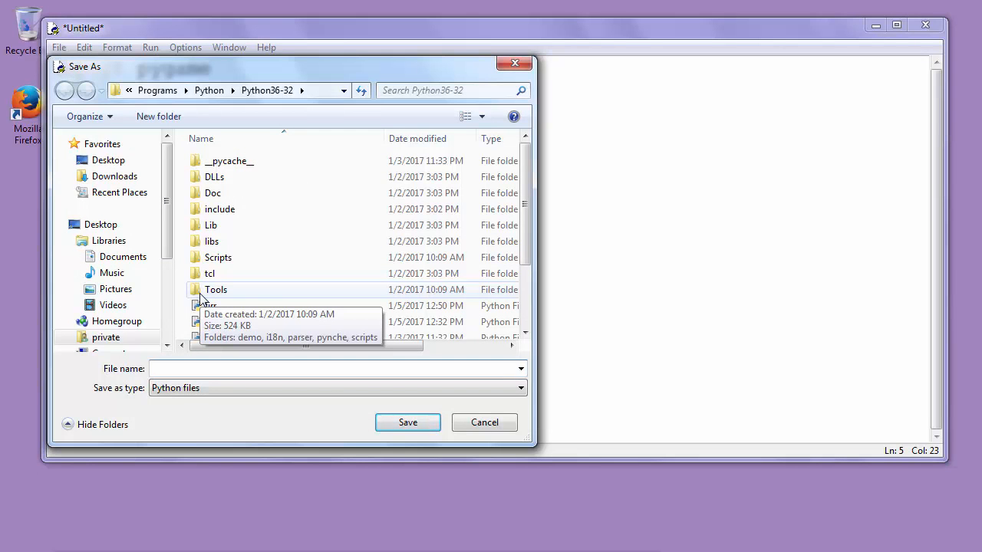
type("firstpy")
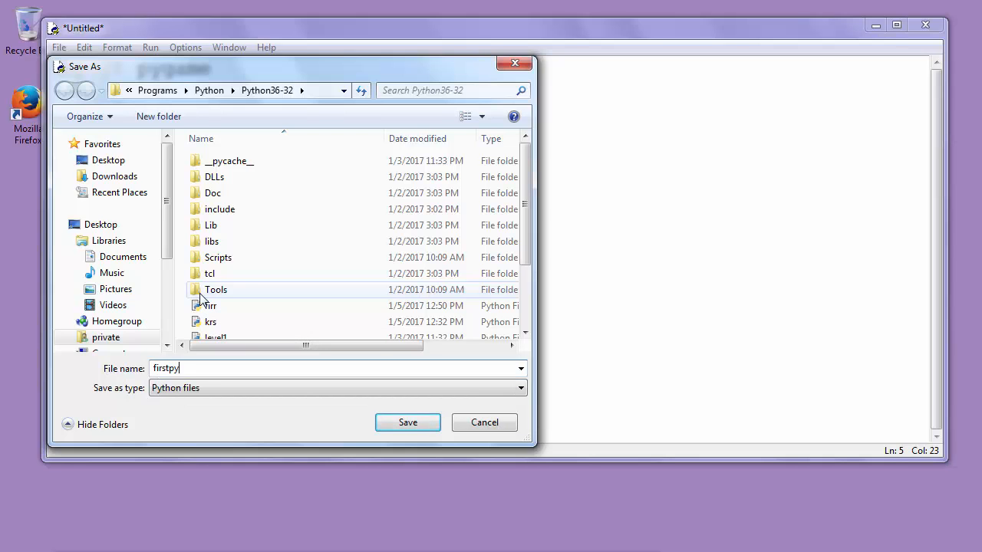
type("game")
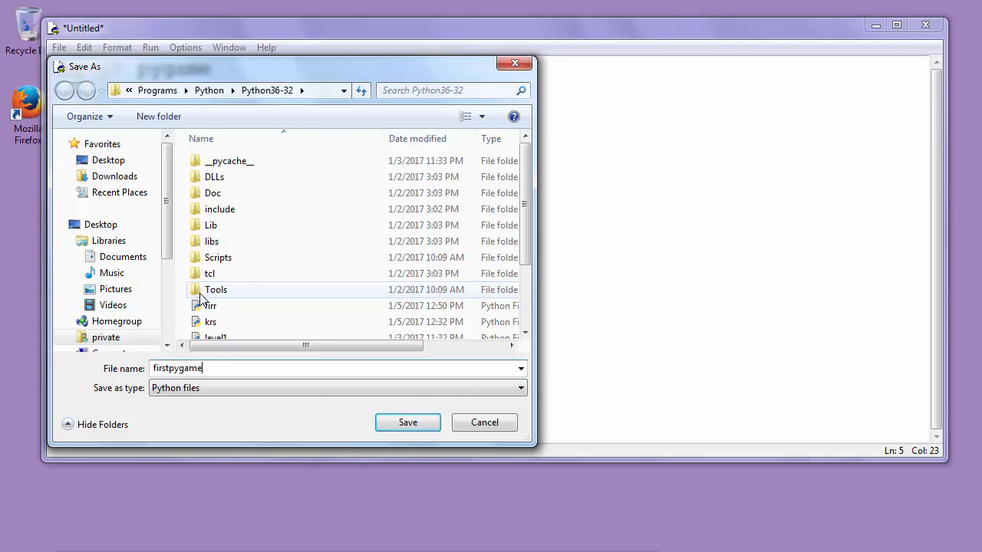
type(".p")
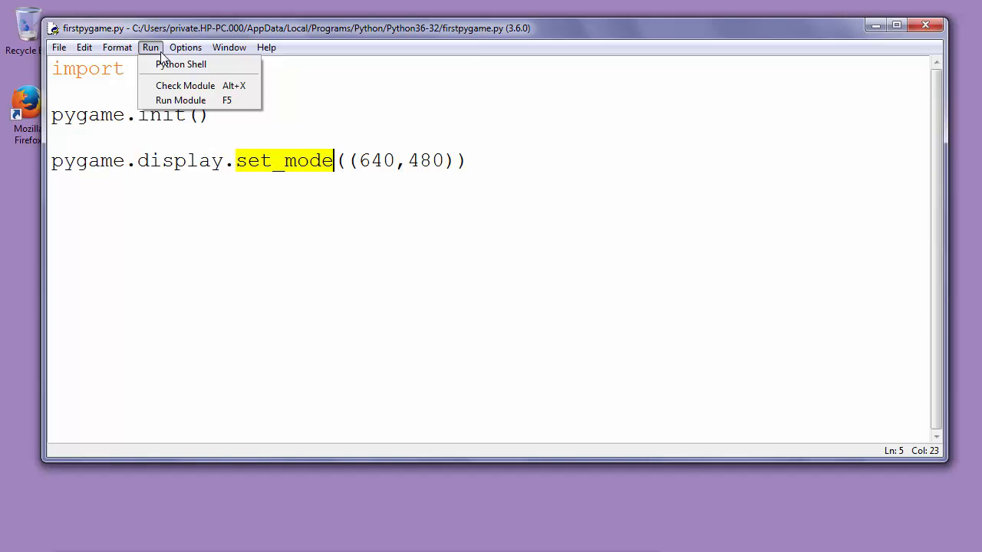
mouse_move(180, 101)
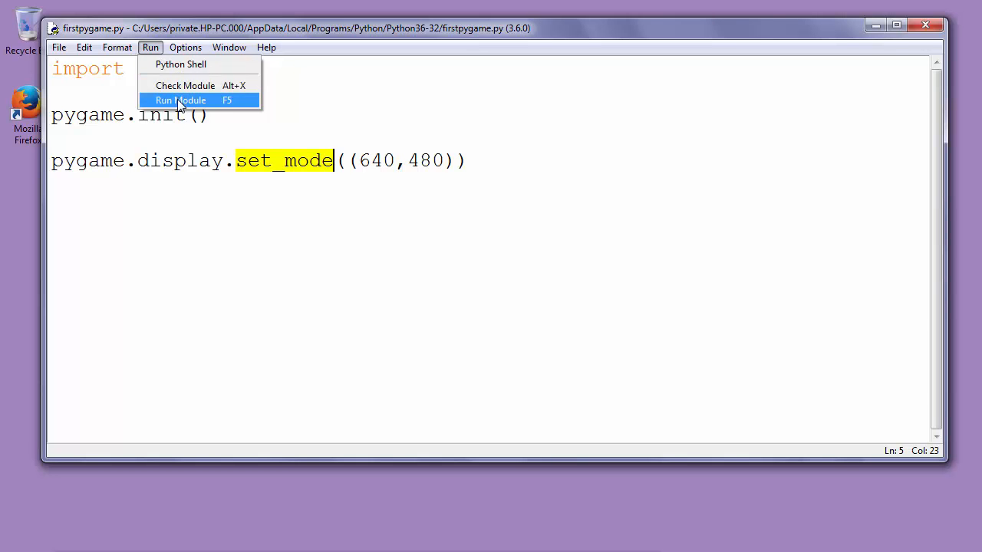
Run the module so an empty black pygame window appears over the shell
left_click(180, 102)
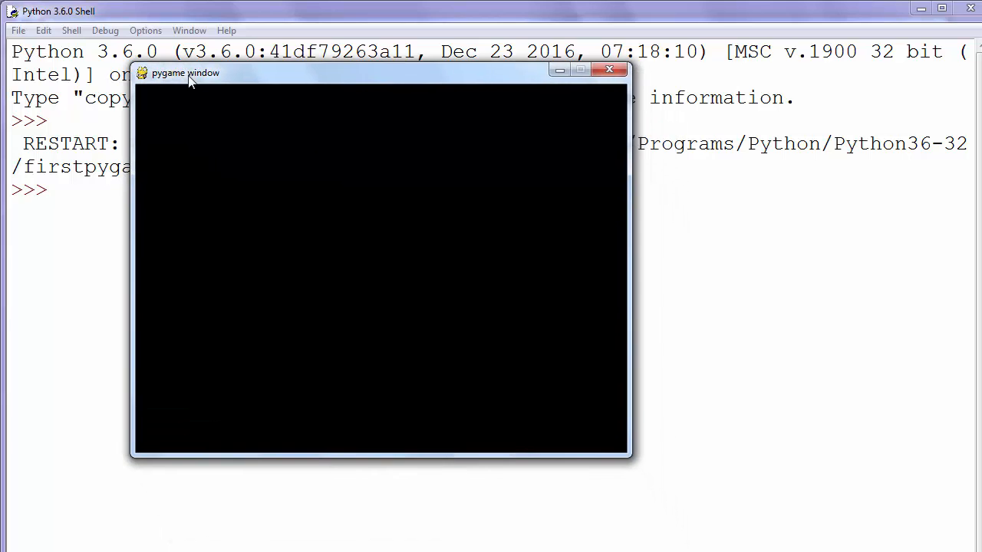
mouse_move(549, 229)
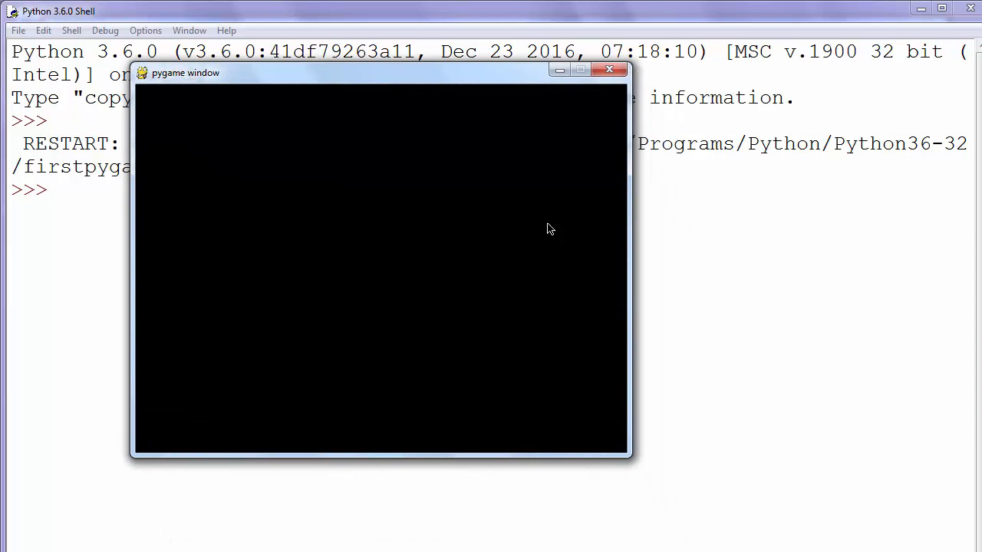
mouse_move(512, 203)
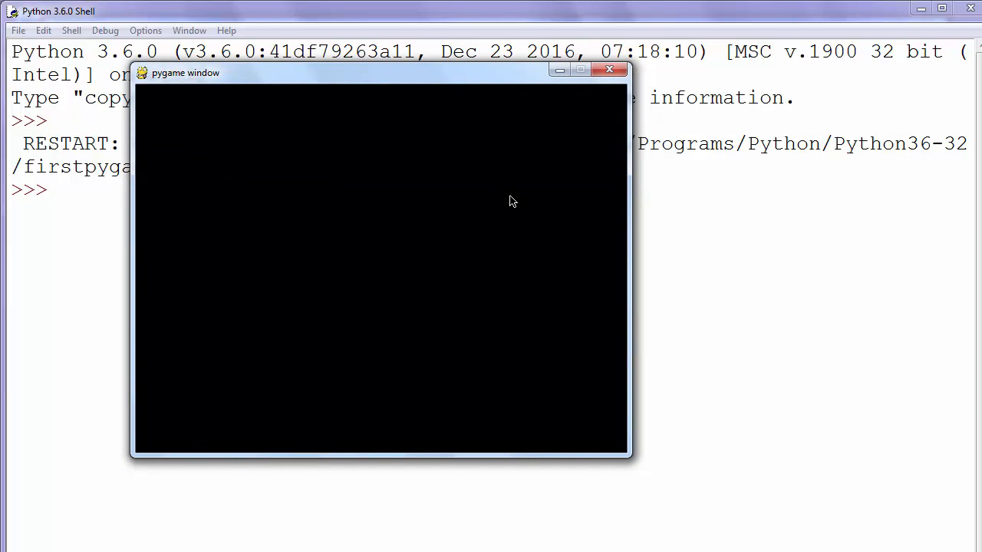